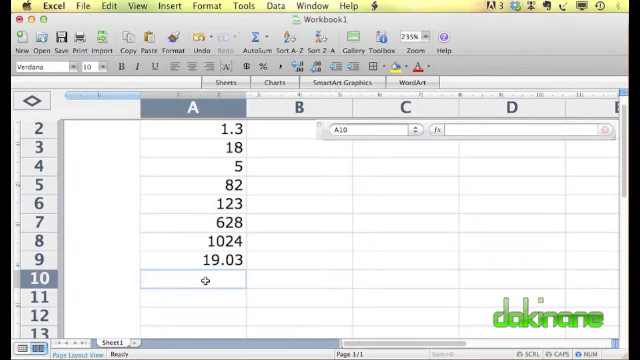
# - Start adding column A cells one by one with plus signs, then abandon that approach
pyautogui.write('=A9')
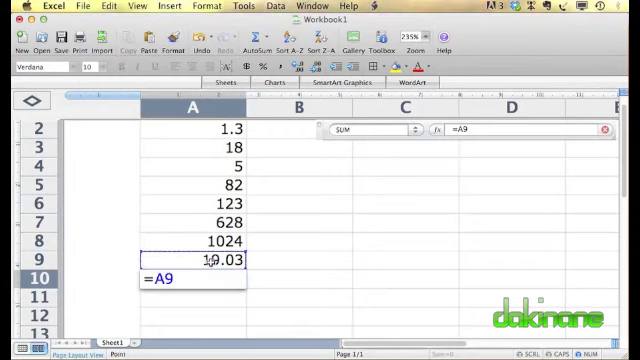
pyautogui.write('+A8+')
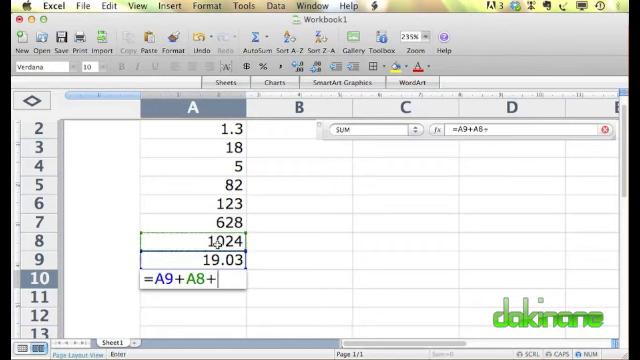
pyautogui.click(186, 222)
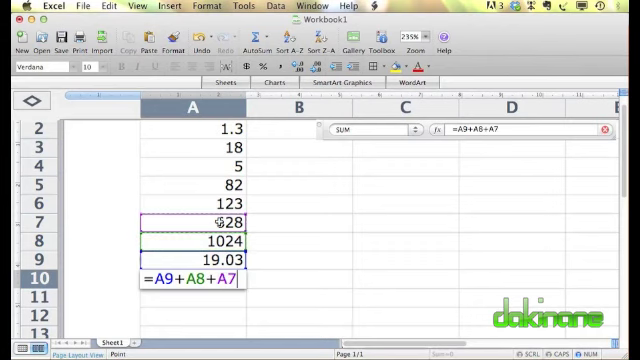
pyautogui.write('+')
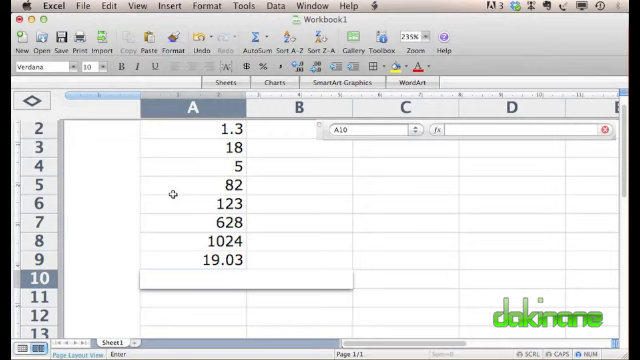
# - Total A2:A9 in A10 with a SUM formula, correcting the range letter, giving 1900.33
pyautogui.write('=')
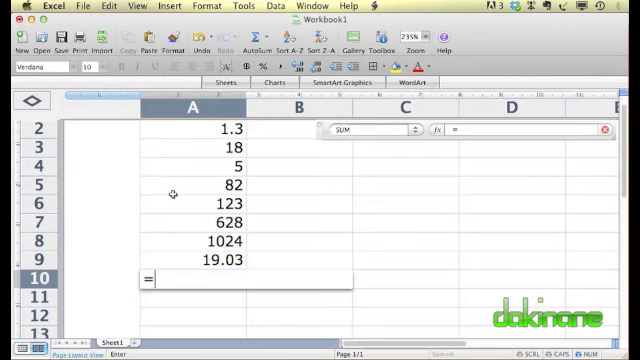
pyautogui.write('suM')
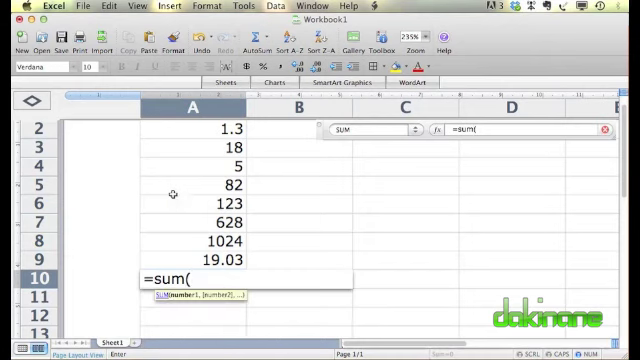
pyautogui.click(210, 128)
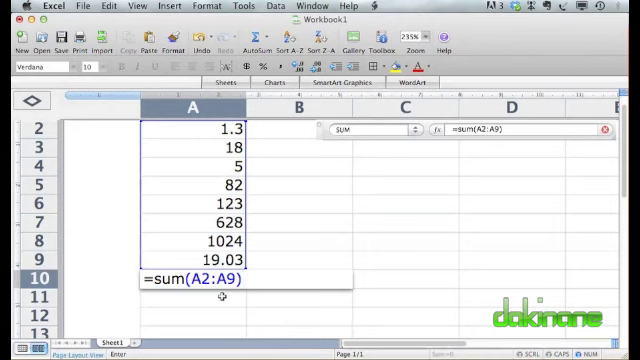
pyautogui.moveTo(180, 136)
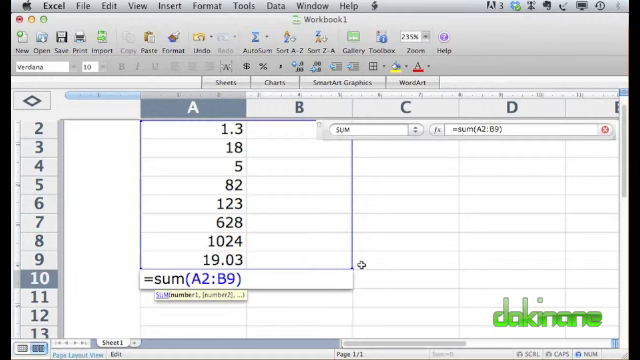
pyautogui.moveTo(270, 260)
pyautogui.write('c')
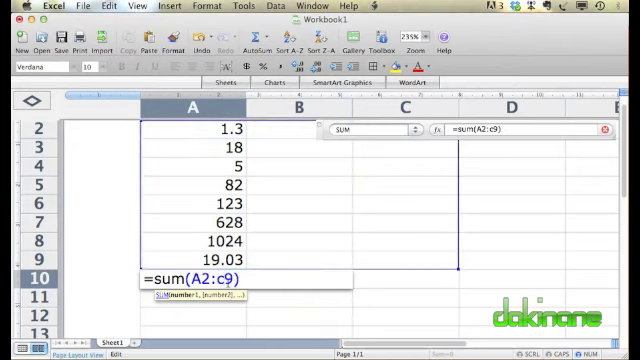
pyautogui.press('Backspace')
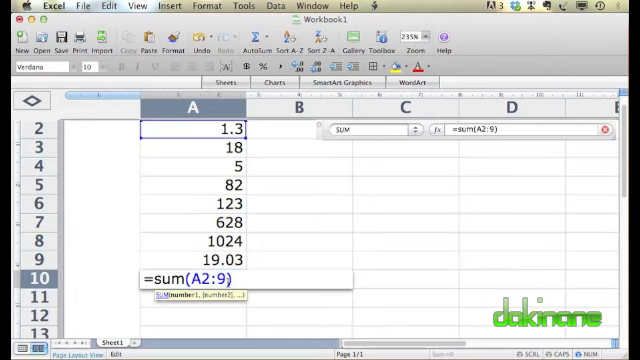
pyautogui.write('a')
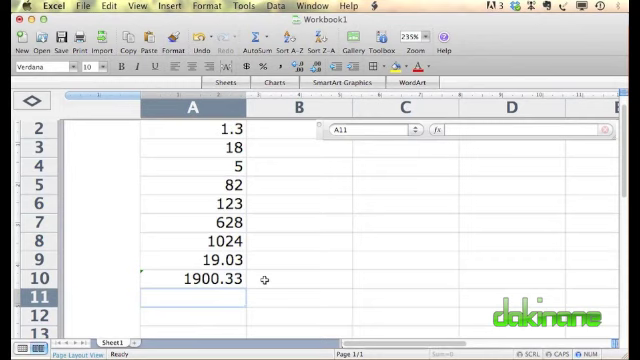
pyautogui.moveTo(258, 202)
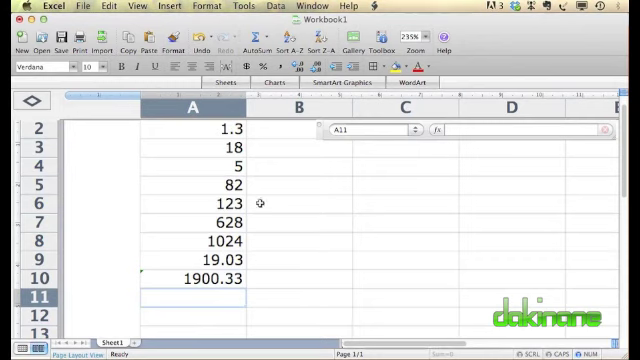
pyautogui.moveTo(386, 180)
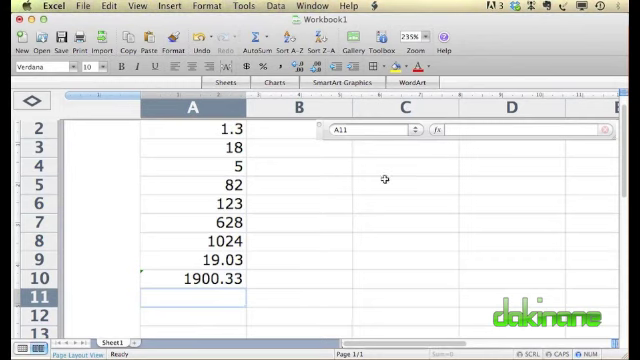
pyautogui.moveTo(270, 252)
pyautogui.write('=SUM(B2:B9)')
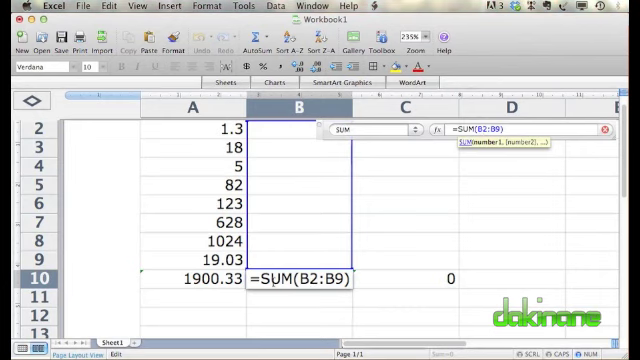
pyautogui.moveTo(360, 288)
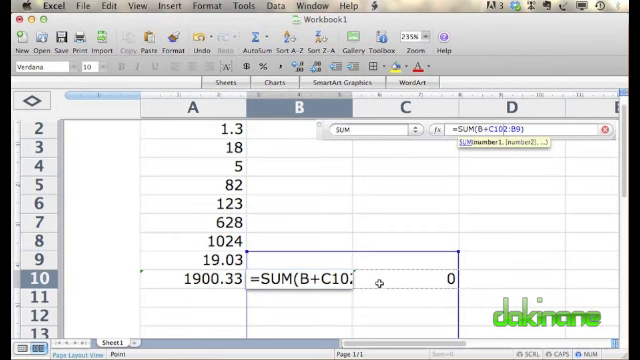
# - Enter SUM formulas over B2:B9 and C2:C9 in B10 and C10, each showing 0
pyautogui.press('Return')
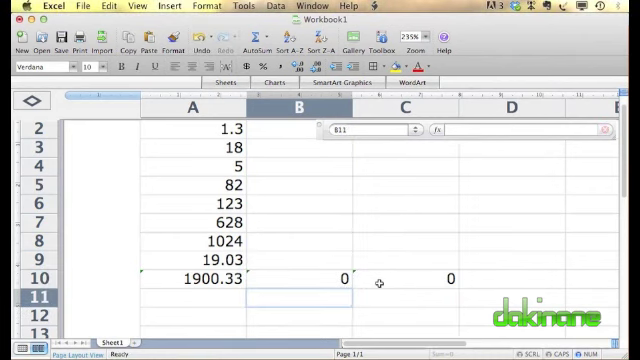
pyautogui.write('=SUM(C2:C9)')
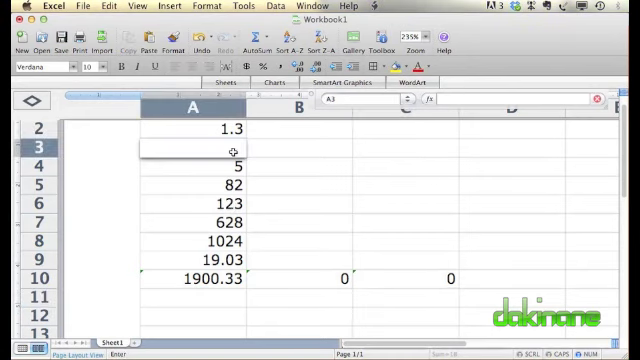
# - Enter 500 in A4 and -27 in B3 so the row-10 totals update
pyautogui.write('14')
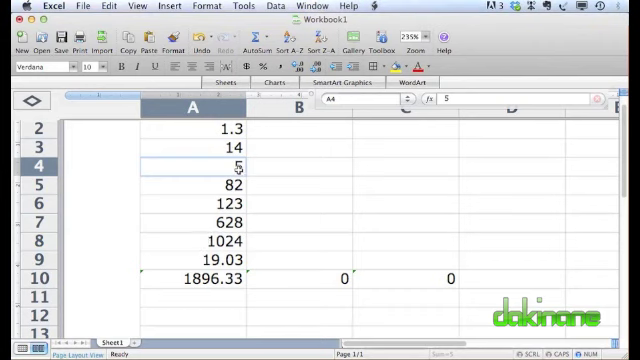
pyautogui.write('500')
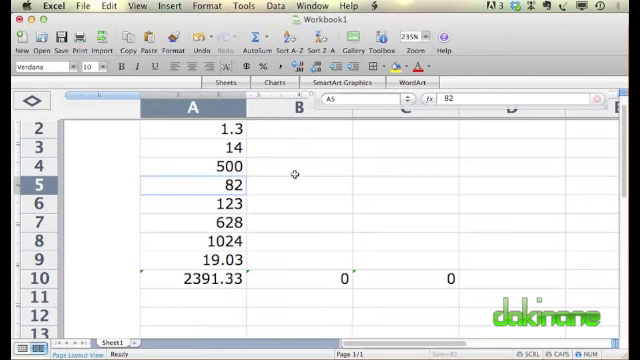
pyautogui.click(308, 150)
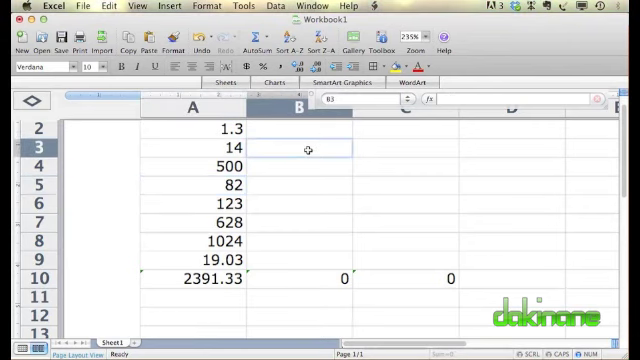
pyautogui.write('-0.34')
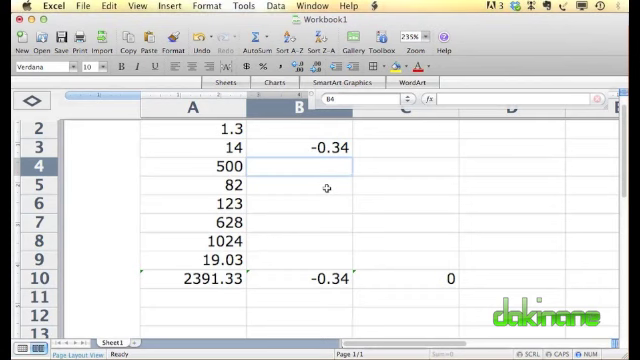
pyautogui.write('27')
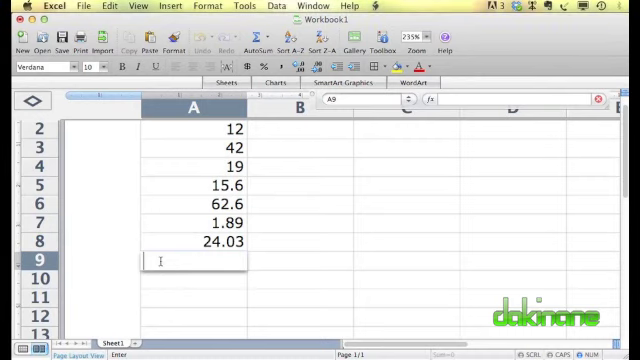
# - Average A2:A8 in A9 with an AVERAGE formula, giving 25.3028571
pyautogui.write('=Average')
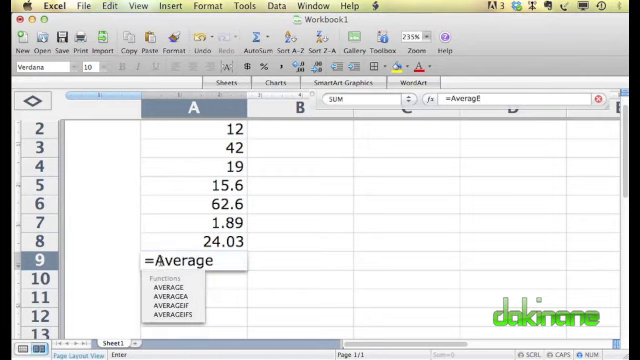
pyautogui.write('(')
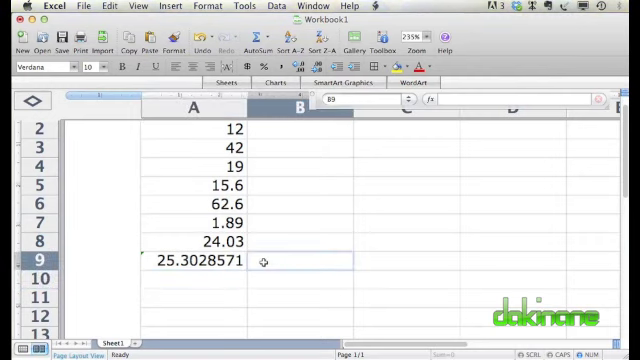
# - Label cells B9:B11 as Average, Max and Min
pyautogui.write('Average')
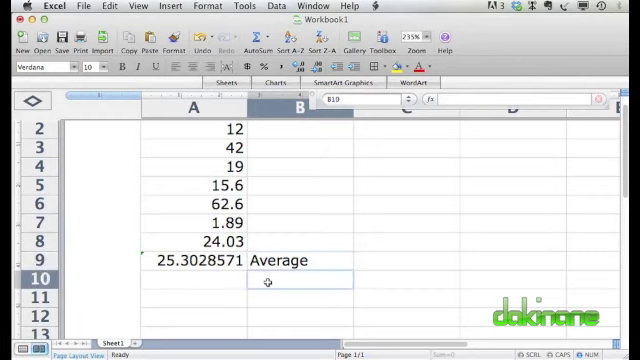
pyautogui.write('Max')
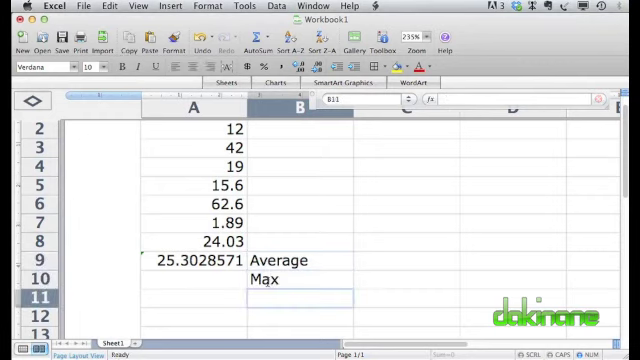
pyautogui.write('<')
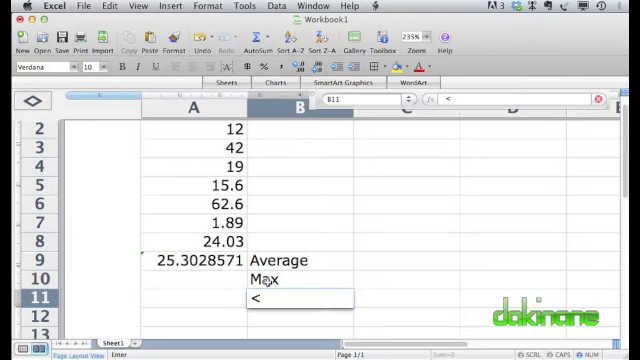
pyautogui.write('Min')
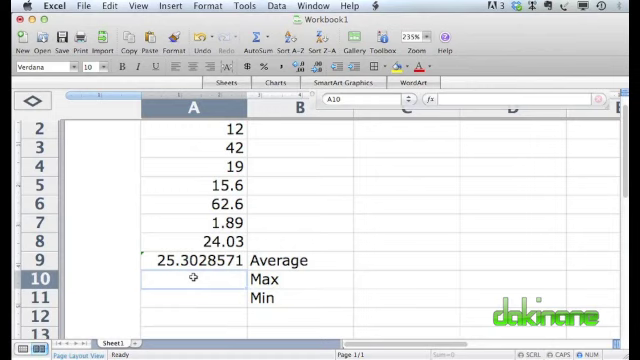
pyautogui.moveTo(330, 288)
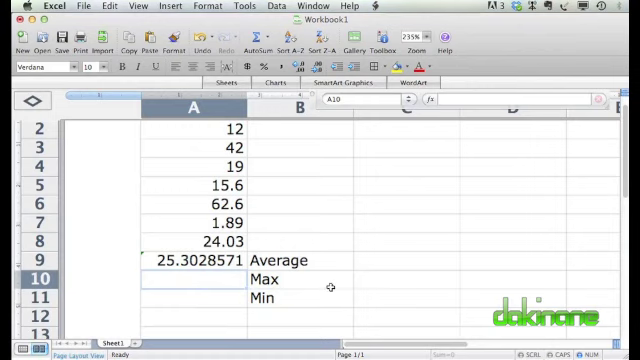
pyautogui.moveTo(302, 198)
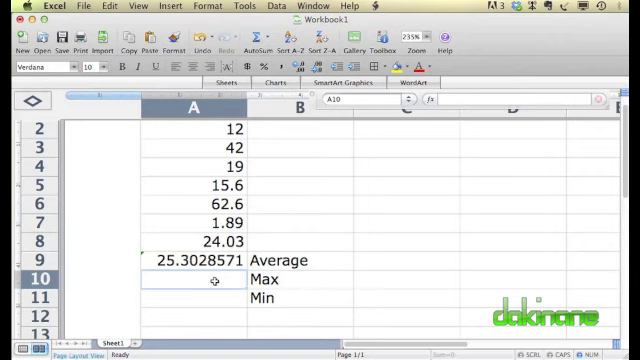
# - Enter =MAX(A2:A8) in A10 showing 62.6, and a MIN formula over A2:A8 in A11
pyautogui.write('=m')
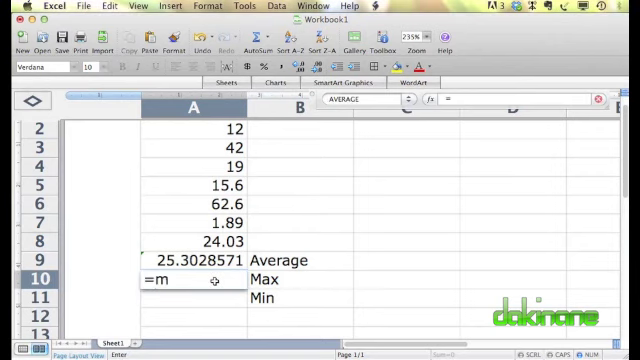
pyautogui.write('aX')
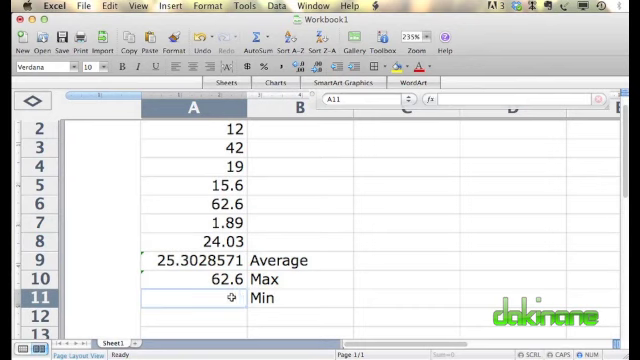
pyautogui.write('=')
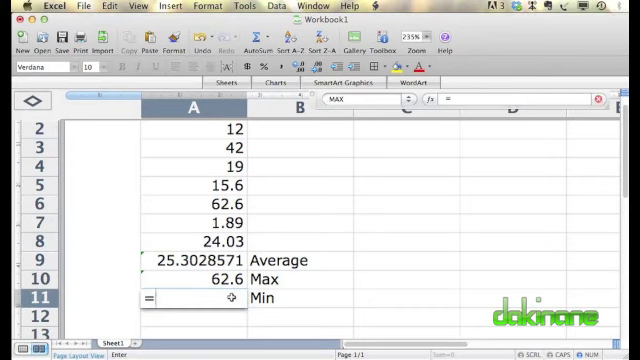
pyautogui.write('=min(')
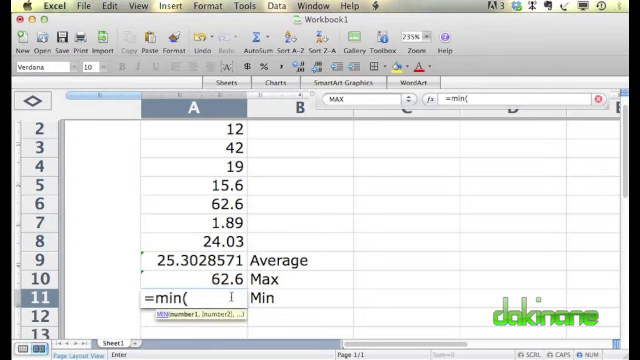
pyautogui.moveTo(188, 128); pyautogui.dragTo(188, 244)
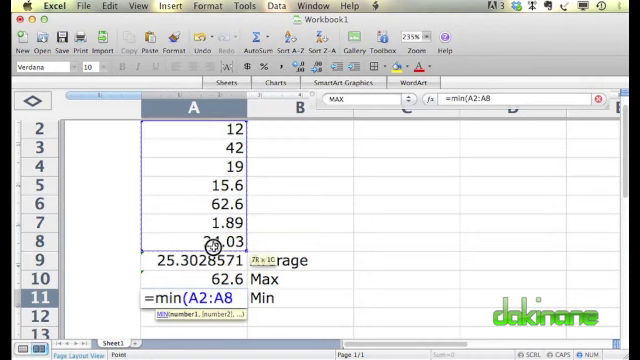